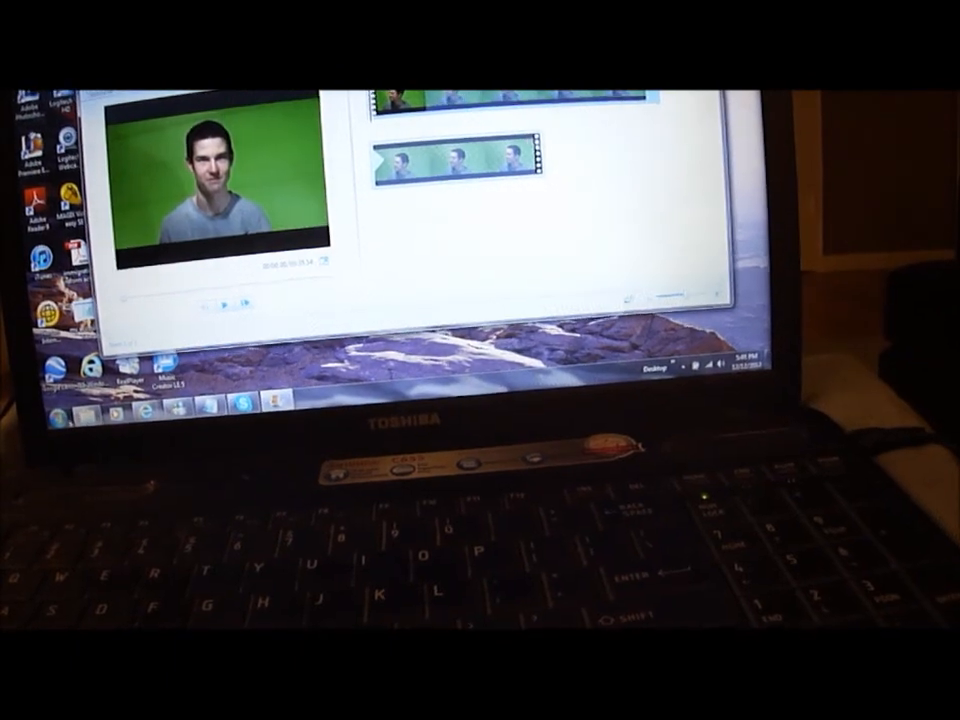
# Step: Bring up the Start menu with programs and personal folders
pyautogui.click(90, 400)
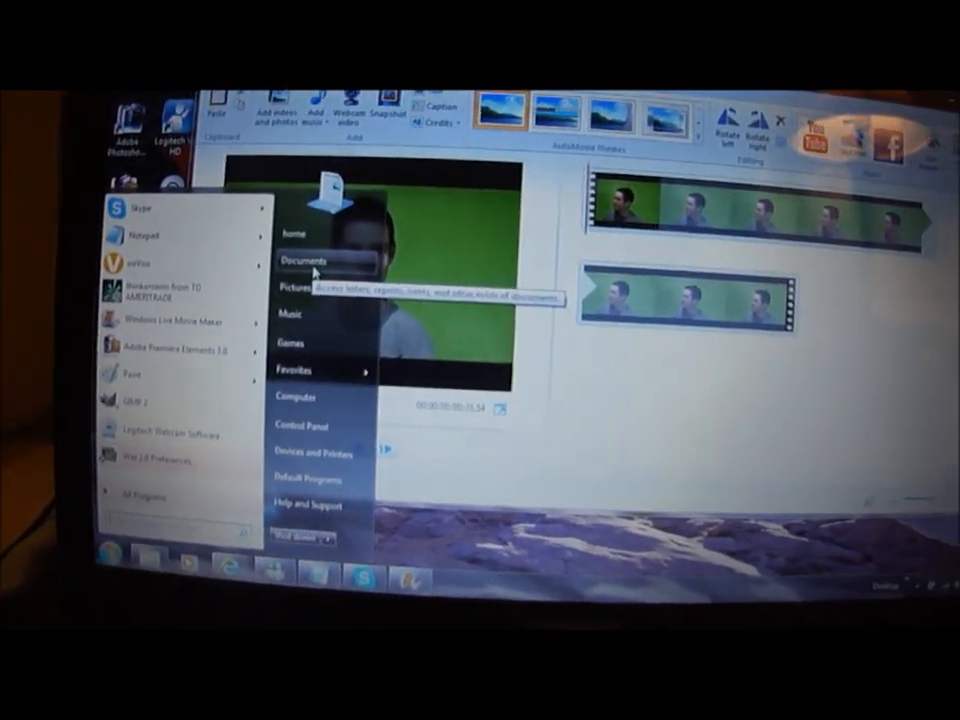
# Step: Browse from the Documents library to the Downloads folder in Explorer
pyautogui.click(300, 264)
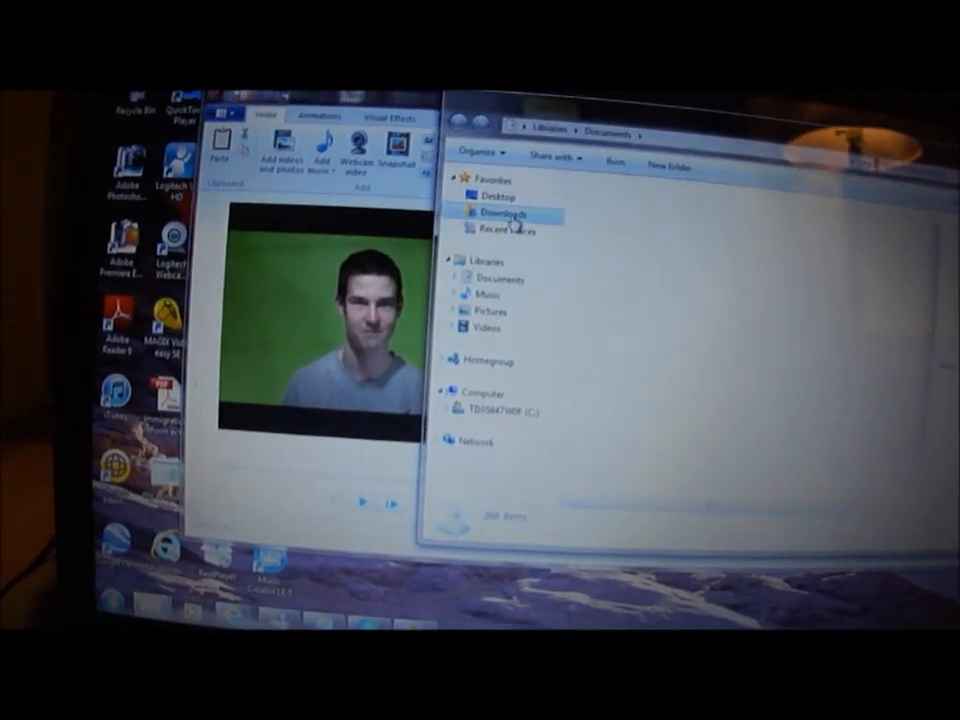
pyautogui.click(500, 212)
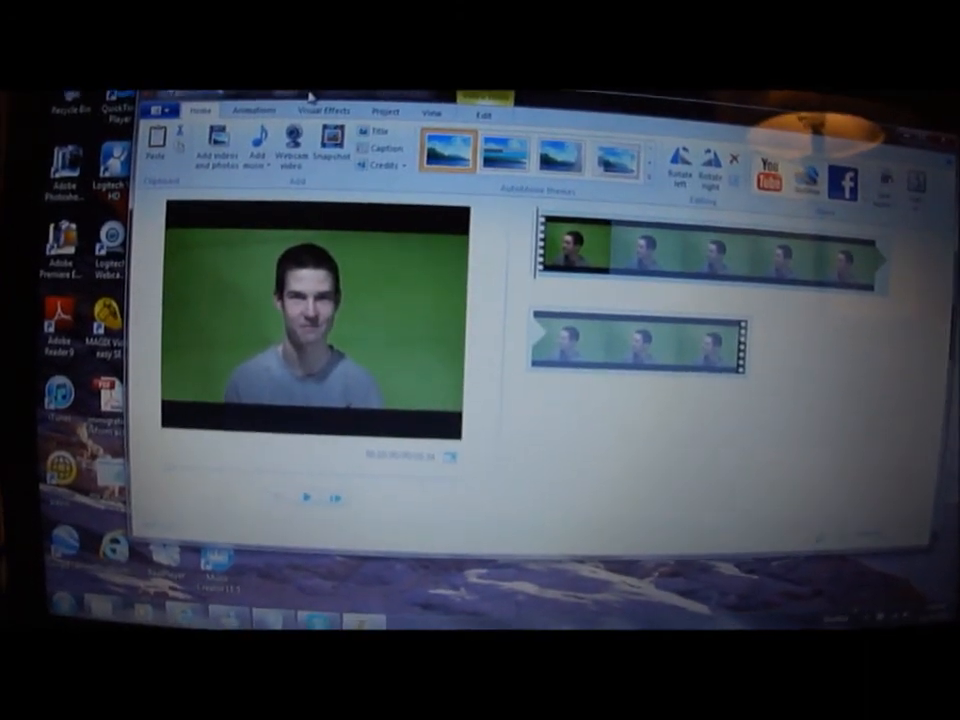
# Step: Start adding music and browse the picker to the downloaded tracks folder
pyautogui.click(294, 170)
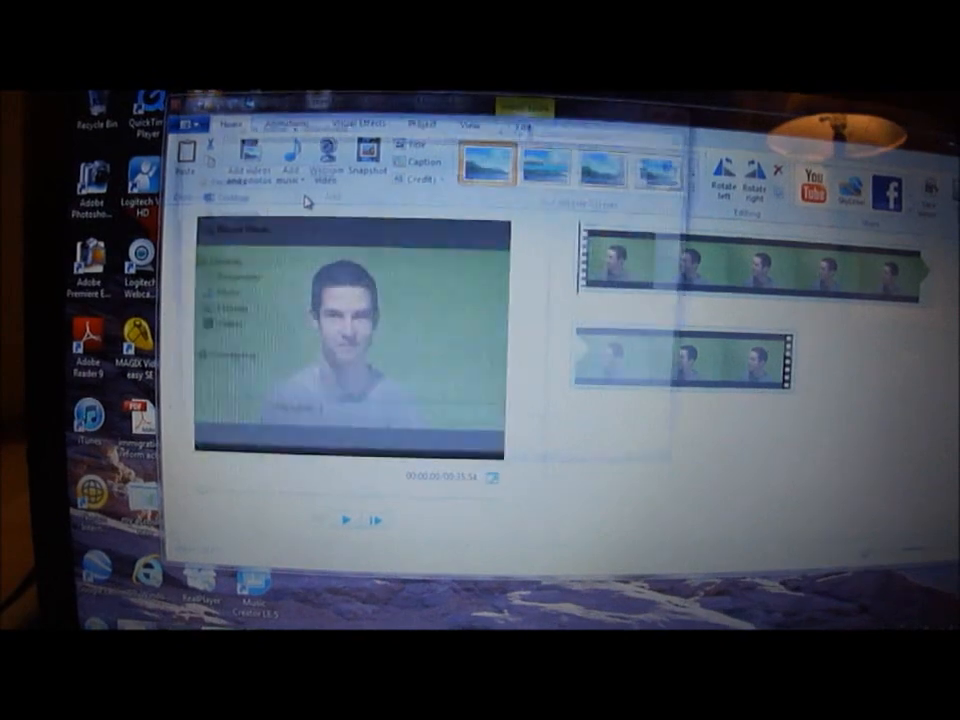
pyautogui.click(298, 164)
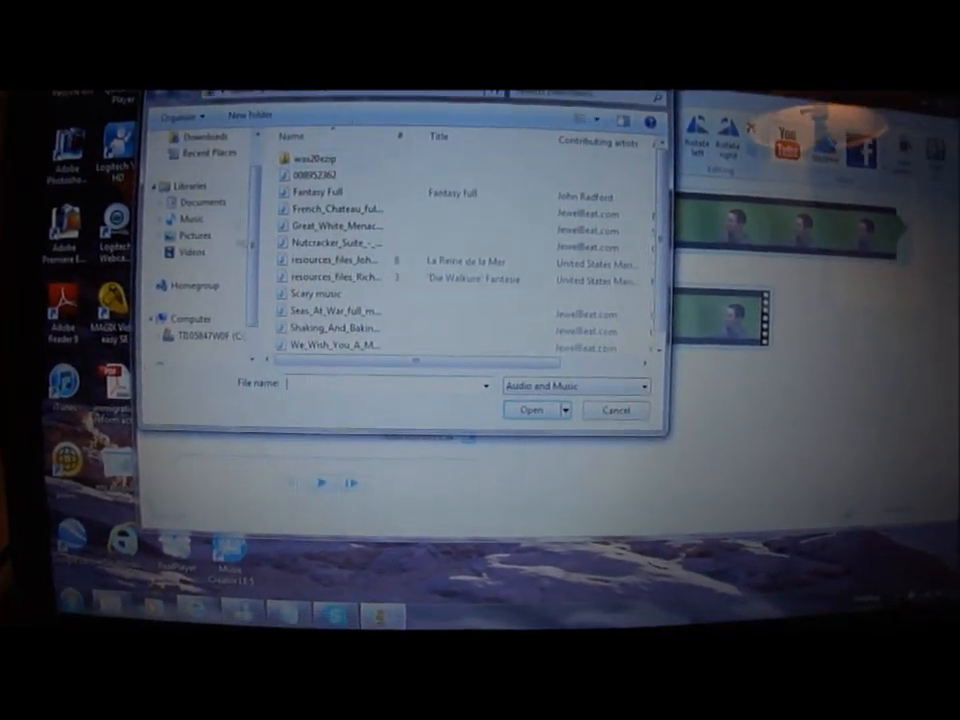